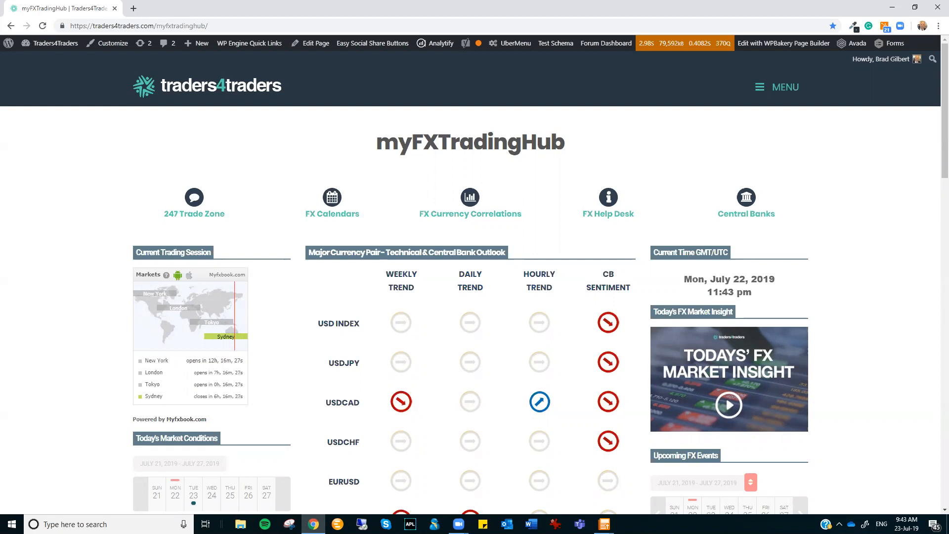
{"action": "mouse_move", "coordinate": [714, 186]}
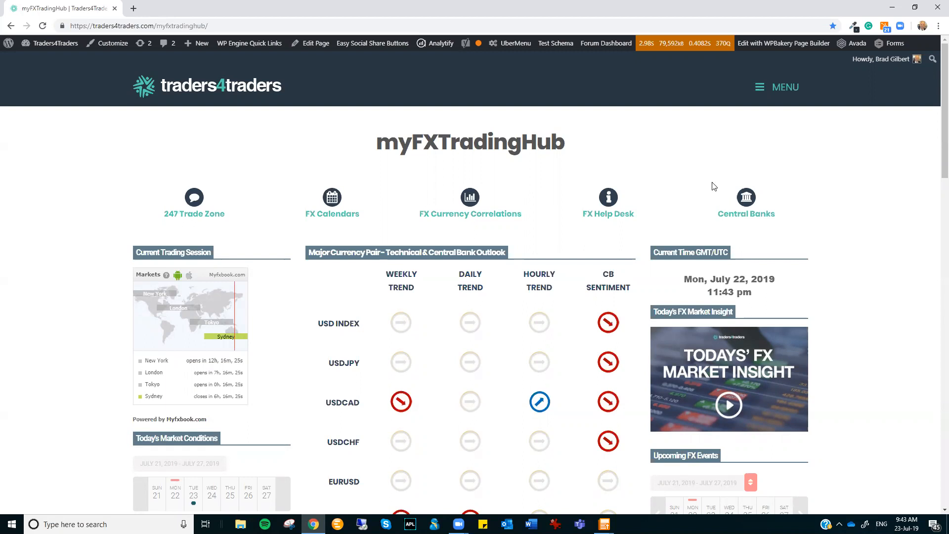
{"action": "mouse_move", "coordinate": [608, 197]}
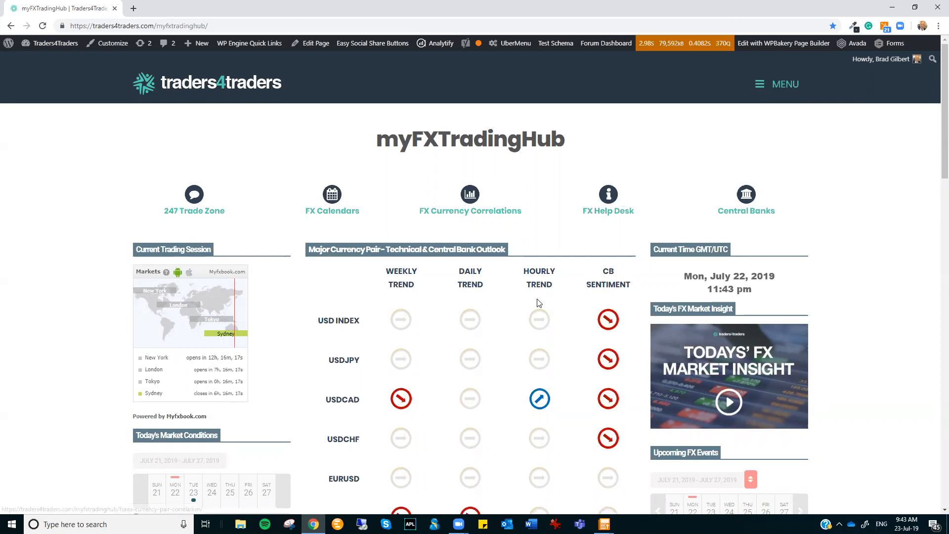
- Scroll down to the Core Market Driver section listing US/UK-Iran conflict, China-US trade and Brexit
{"action": "scroll", "scroll_direction": "down", "scroll_amount": 3}
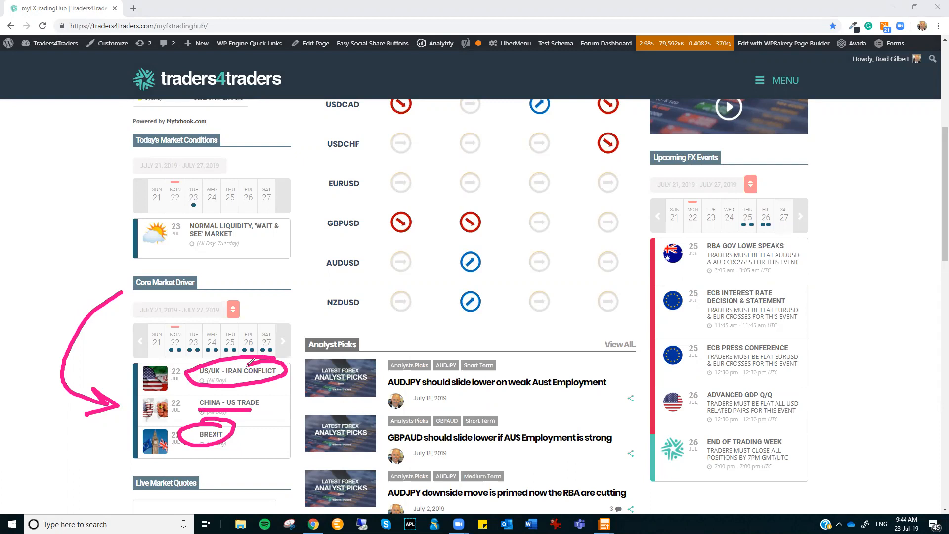
{"action": "mouse_move", "coordinate": [251, 297]}
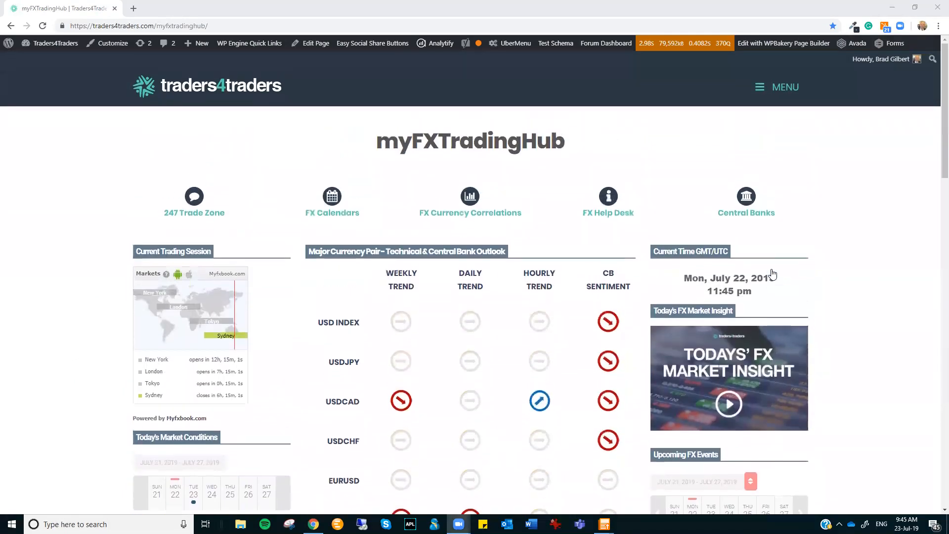
- Scroll further down the hub page before moving to the Majors Hourly charts
{"action": "scroll", "scroll_direction": "down", "scroll_amount": 3}
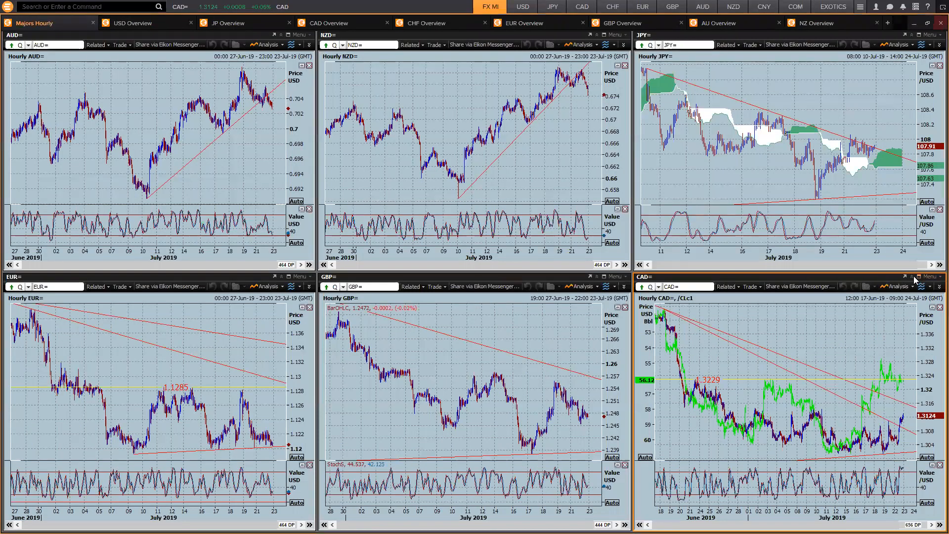
- Maximize the hourly CAD chart and draw a pink arrow toward the oil price jump
{"action": "left_click", "coordinate": [920, 280]}
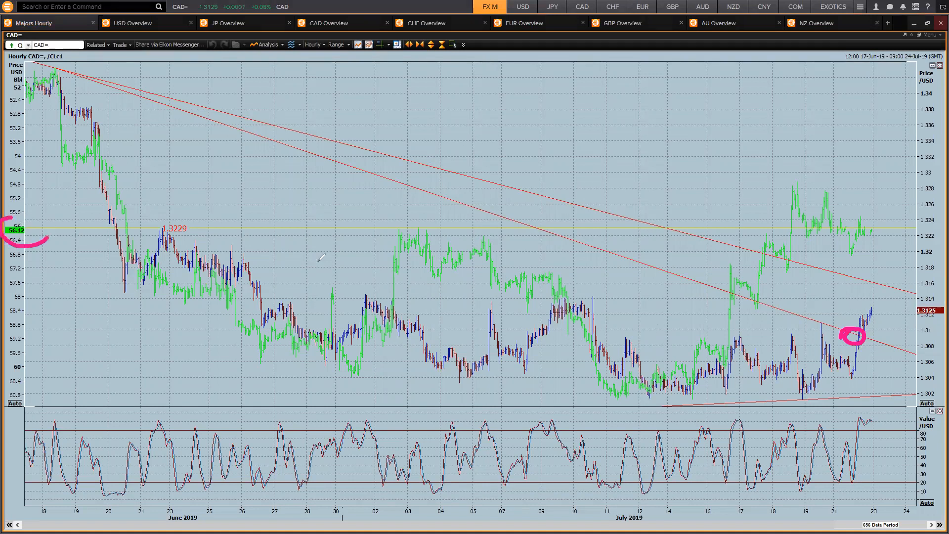
{"action": "left_click_drag", "start_coordinate": [656, 309], "coordinate": [760, 242]}
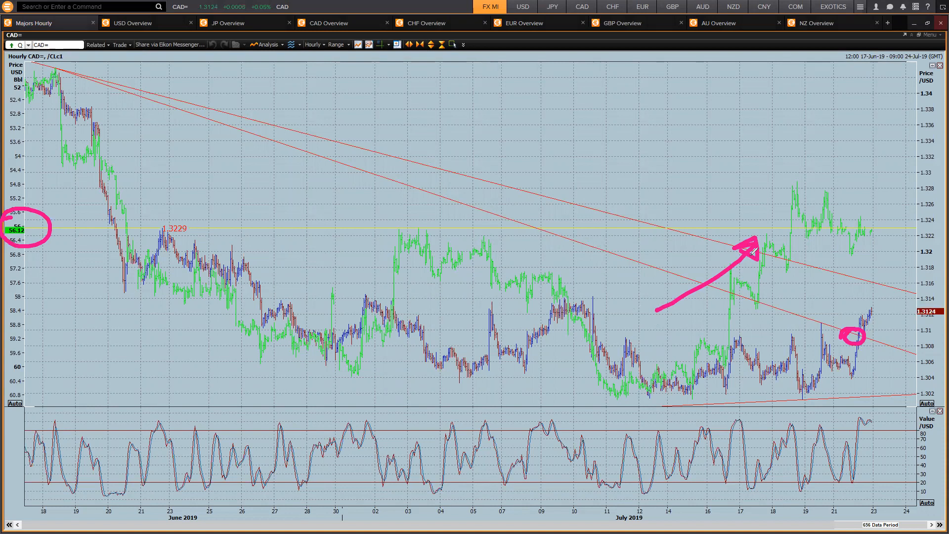
{"action": "mouse_move", "coordinate": [756, 266]}
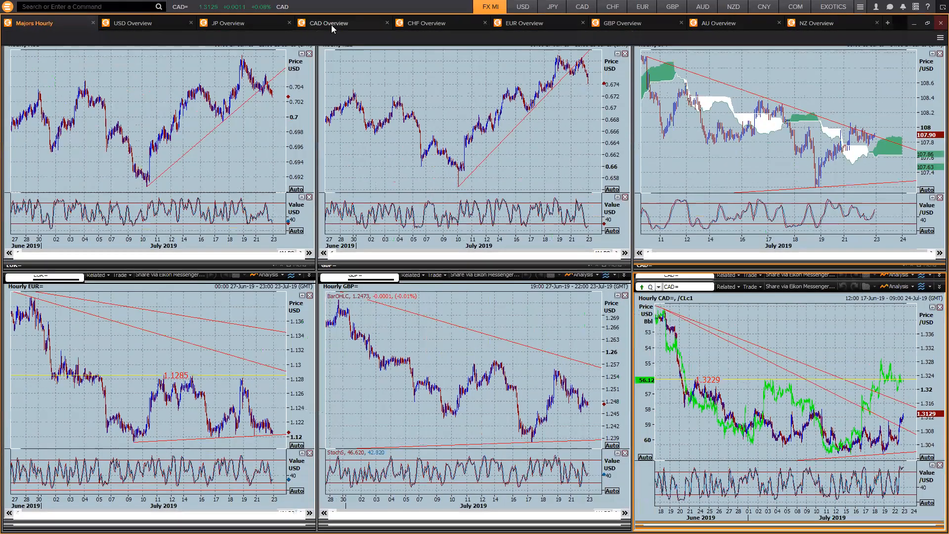
- Show the CAD Overview charts and circle the latest hourly CAD price swings in pink
{"action": "left_click", "coordinate": [329, 23]}
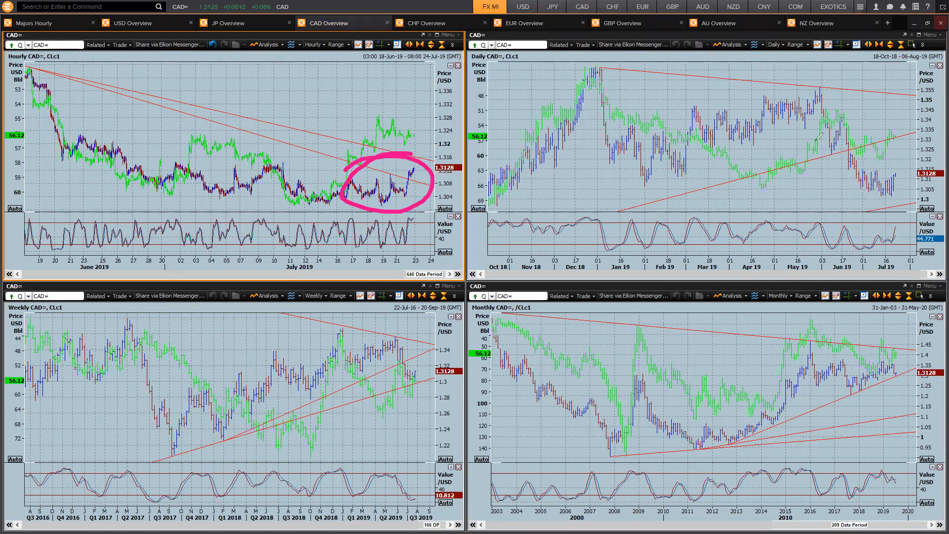
{"action": "left_click_drag", "start_coordinate": [793, 112], "coordinate": [867, 188]}
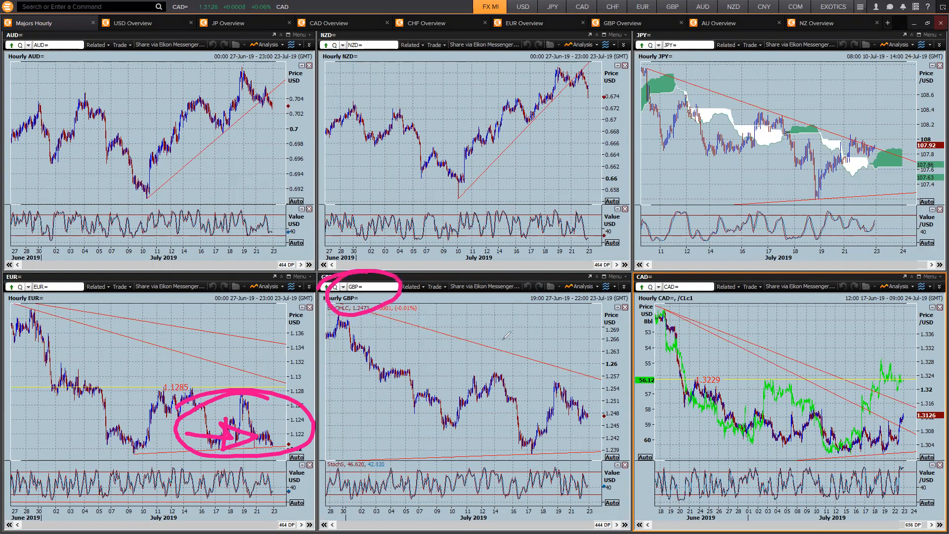
- Draw a pink question mark over the GBP peak and rising arrows along the AUD rally
{"action": "left_click_drag", "start_coordinate": [514, 339], "coordinate": [500, 394]}
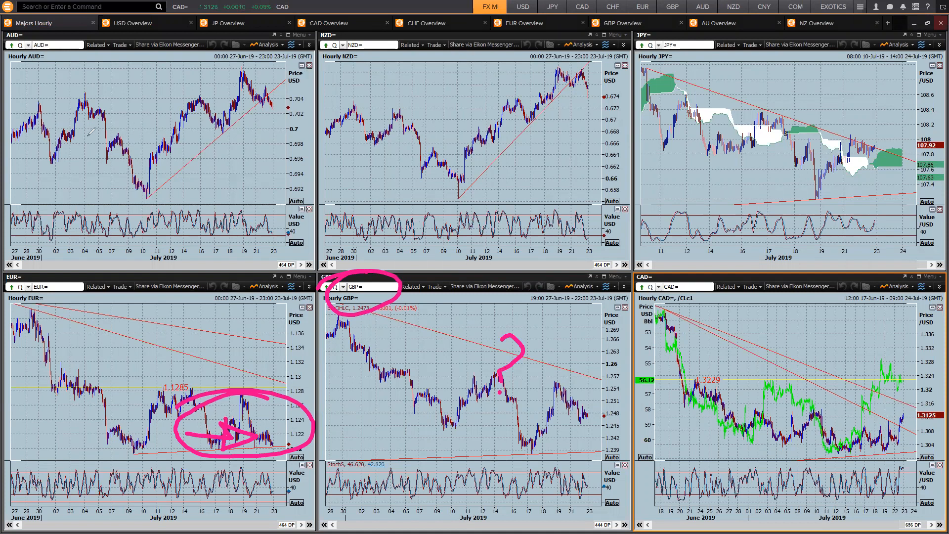
{"action": "left_click_drag", "start_coordinate": [121, 154], "coordinate": [212, 112]}
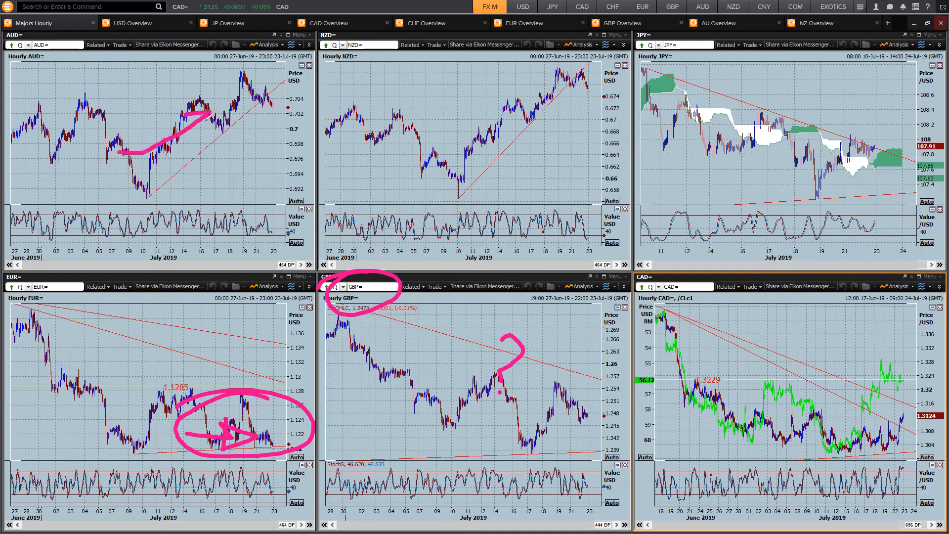
{"action": "left_click_drag", "start_coordinate": [430, 142], "coordinate": [517, 100]}
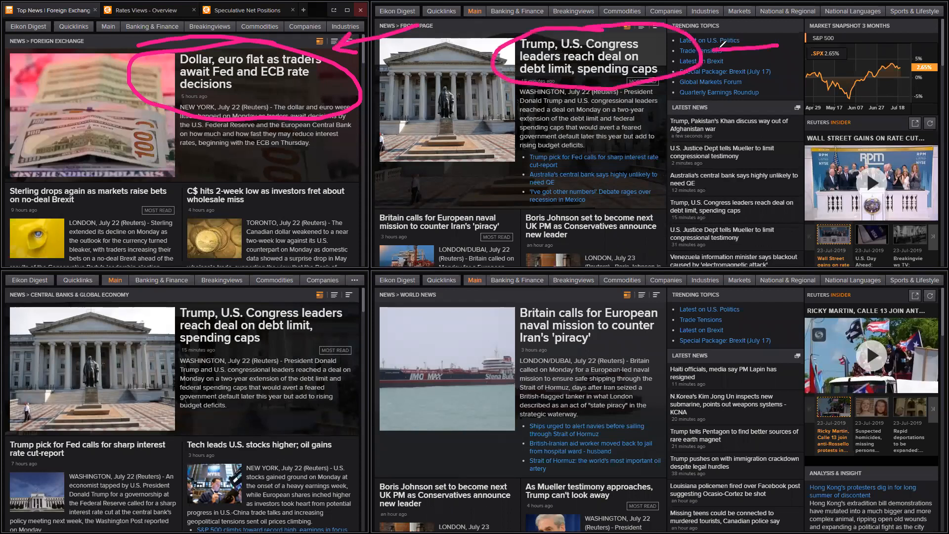
- Circle the Britain-European naval mission to counter Iran's 'piracy' headline in pink
{"action": "left_click_drag", "start_coordinate": [405, 300], "coordinate": [605, 295]}
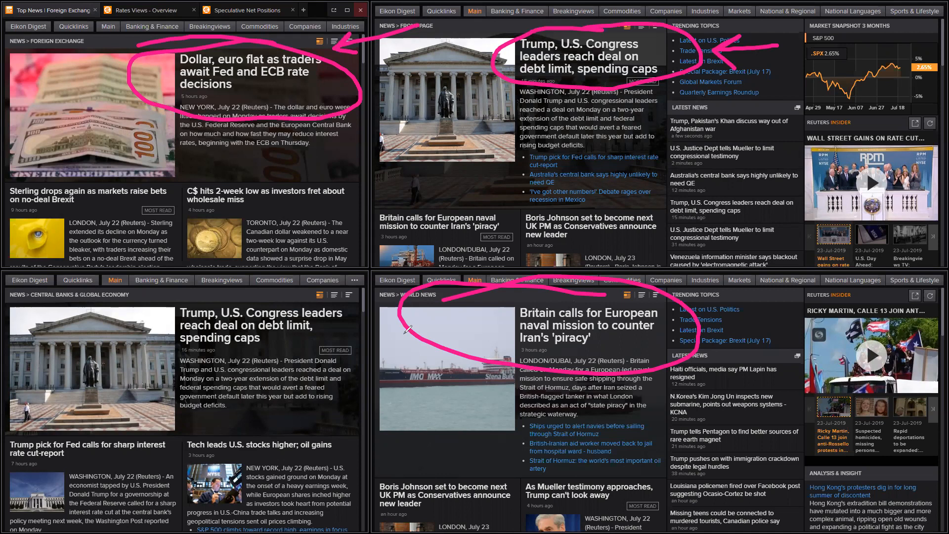
{"action": "mouse_move", "coordinate": [258, 294]}
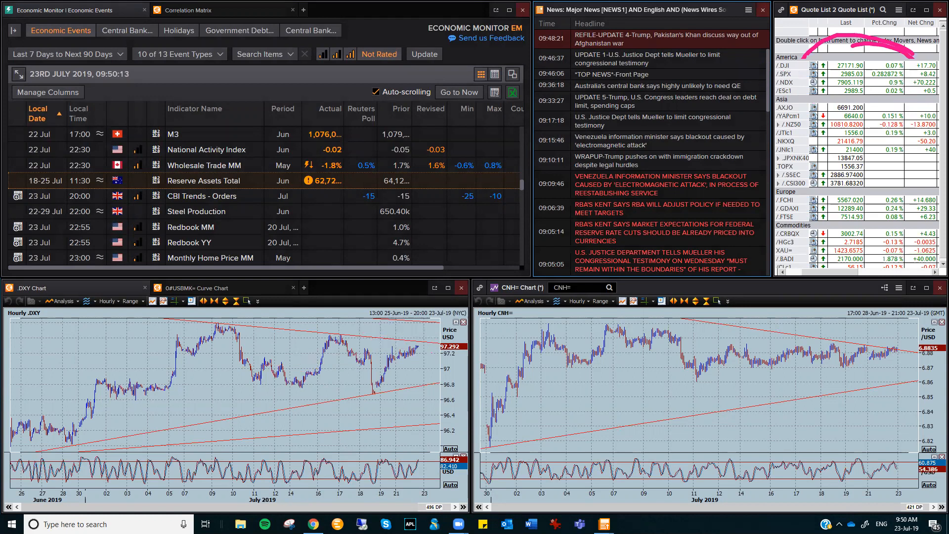
- Mark the quote list on the Economic Monitor workspace with the pen
{"action": "left_click", "coordinate": [311, 524]}
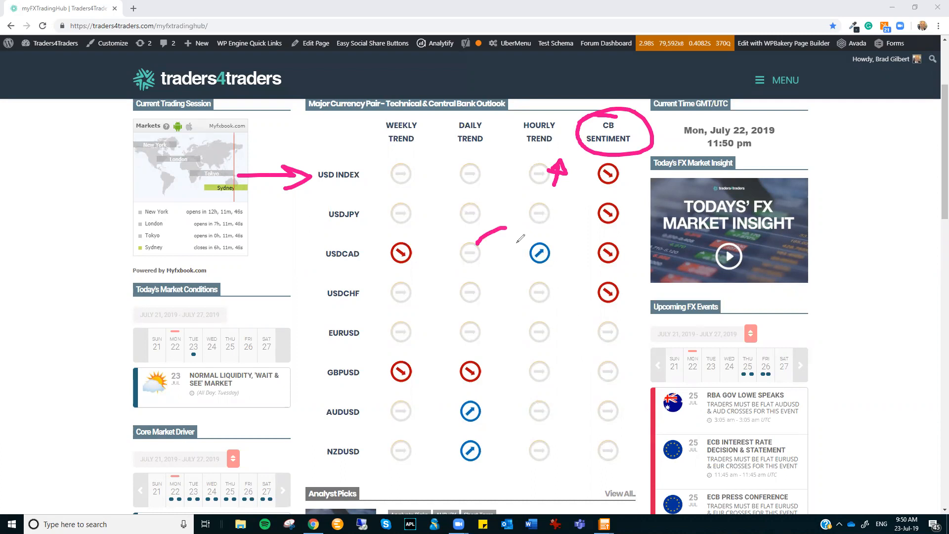
- Mark the USDCAD daily trend signal in pink, then leave the browser for Eikon
{"action": "left_click_drag", "start_coordinate": [508, 239], "coordinate": [492, 311]}
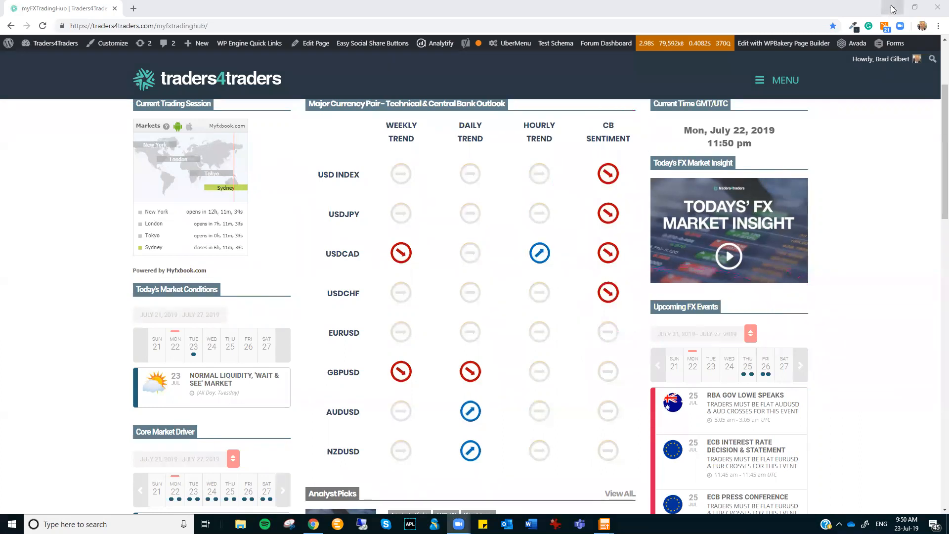
{"action": "left_click", "coordinate": [602, 524]}
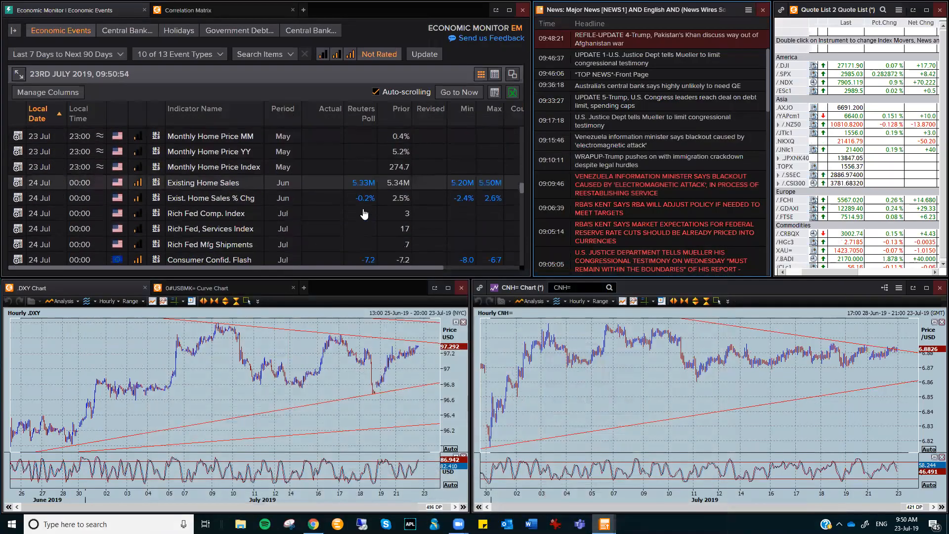